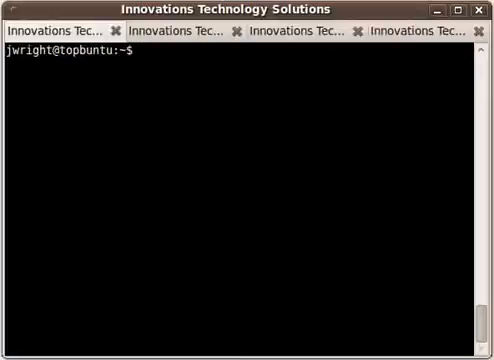
- Run sudo umount /media/cdrom0/ and see it fail because the device is busy
text(sudo)
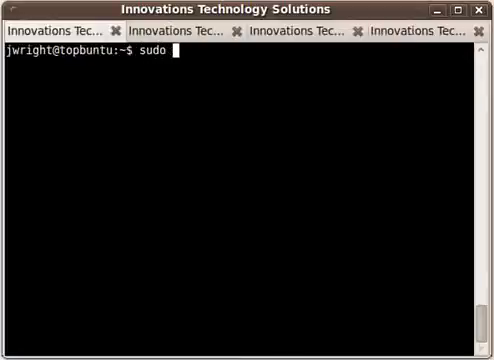
text(umount /)
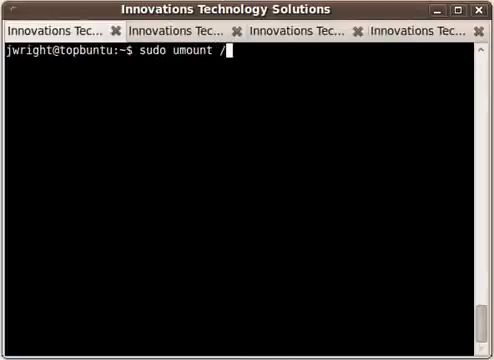
text(media/cdrom0/)
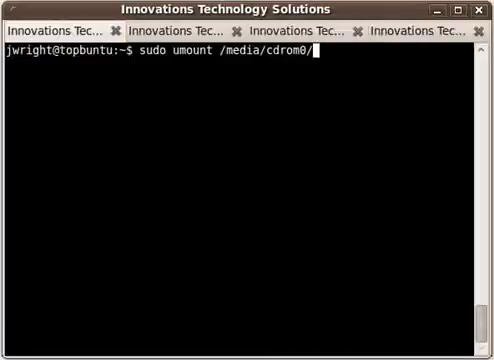
key(Return)
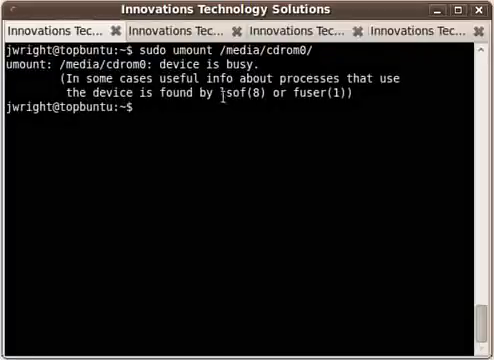
double_click(238, 95)
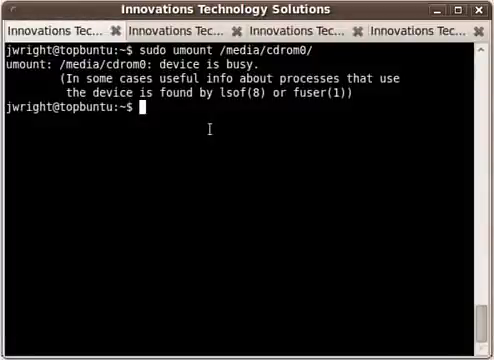
- Run sudo lsof /media/cdrom0/ to reveal the bash process using it, then retype the command
text(sudo)
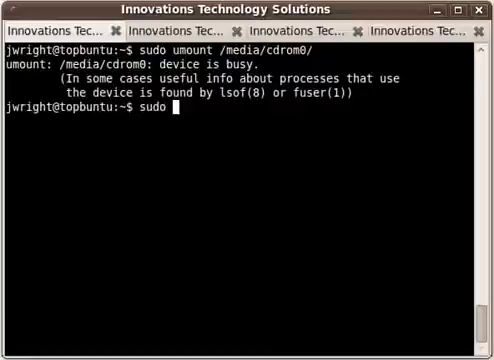
text(lsof)
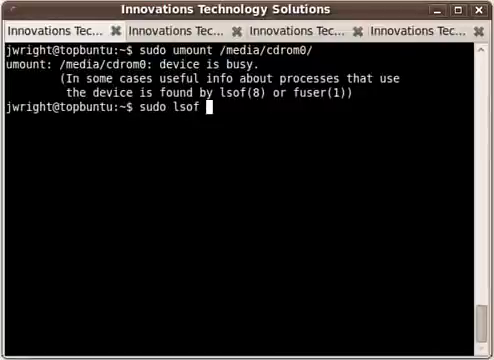
text(/)
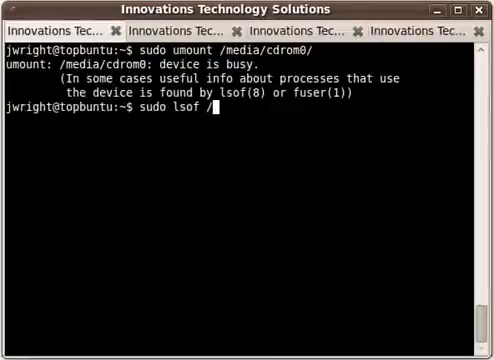
text(media/)
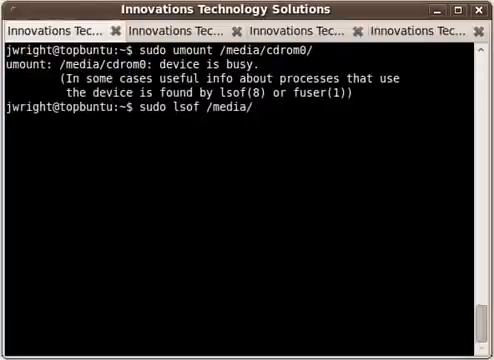
text(cdrom0/)
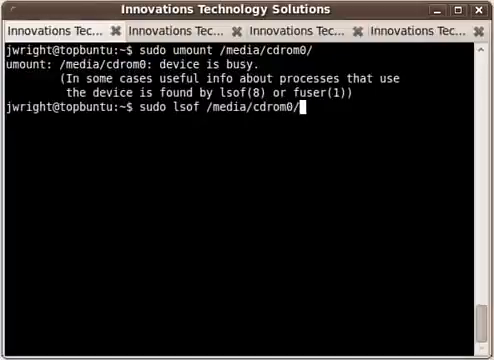
key(Return)
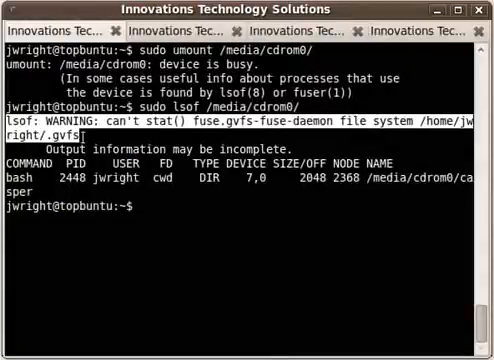
text(sudo lsof /media/cdrom0/)
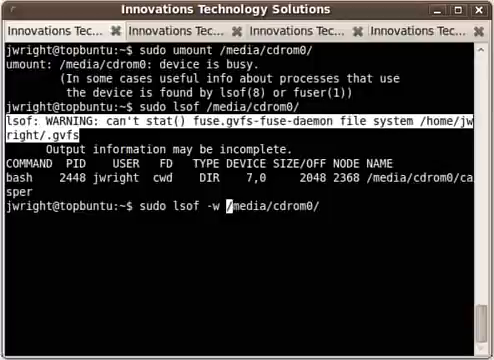
- Run sudo lsof -w /media/cdrom0/ to show the bash process without gvfs warnings
key(Return)
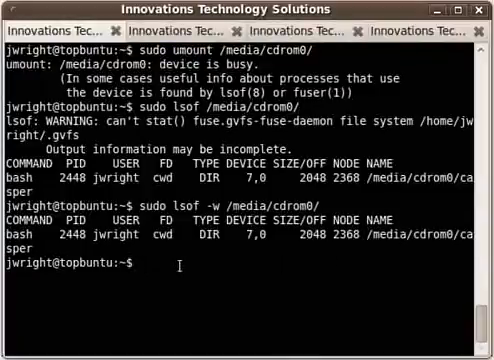
- Run sudo fuser -mu /media/cdrom0/ to identify process 2448 holding the CD-ROM
text(sudo fu)
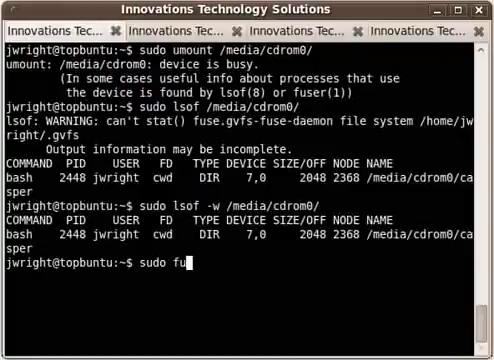
text(ser -mu)
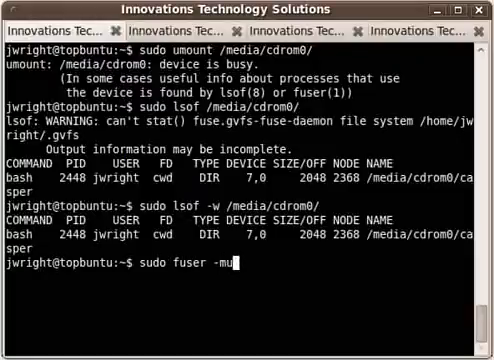
text(/media/)
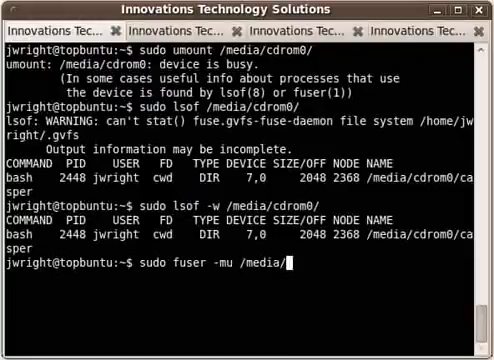
text(cdrom0/)
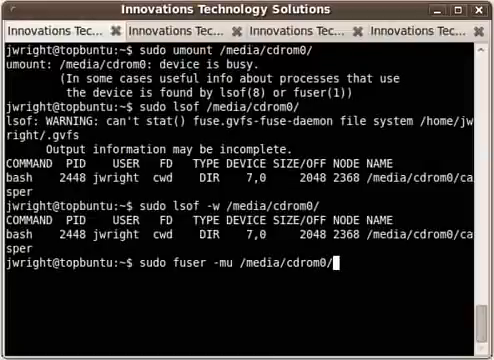
key(Return)
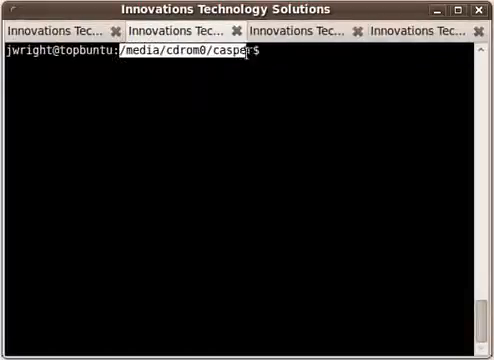
mouse_move(97, 92)
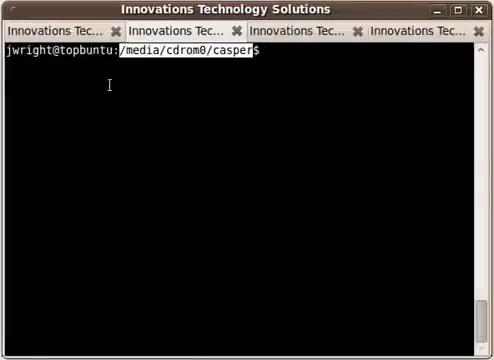
mouse_move(70, 35)
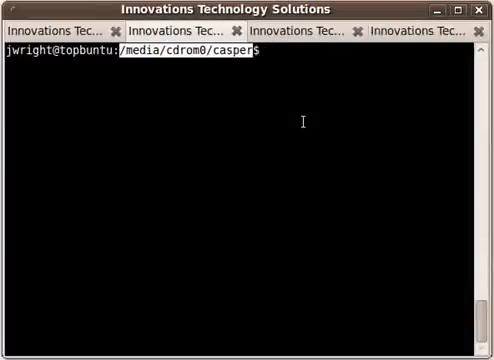
- Run cd in the other tab's shell to leave /media/cdrom0/casper
text(cd)
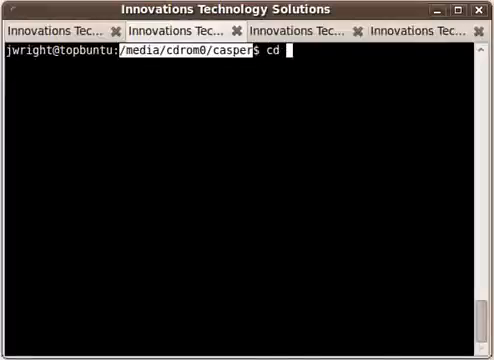
key(Return)
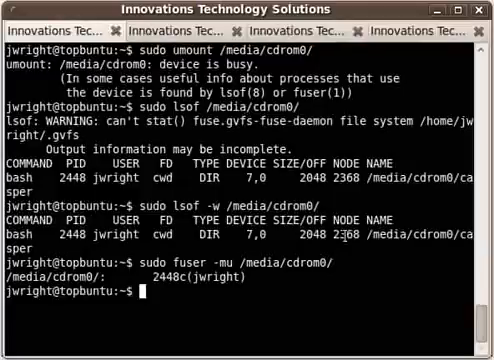
- Rerun sudo umount /media/cdrom0/ without the busy error, then clear the screen
text(sudo umount /media/cdrom0/)
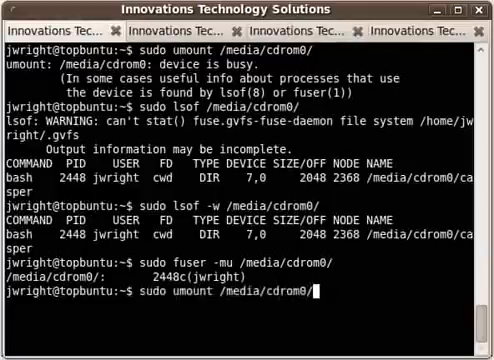
key(Return)
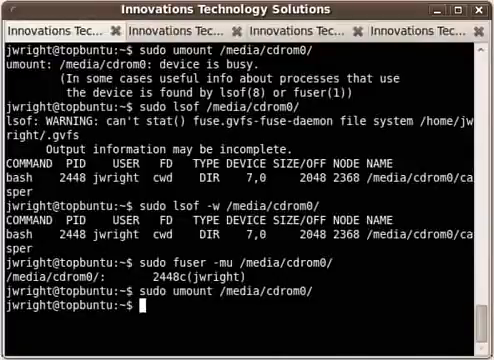
text(clear)
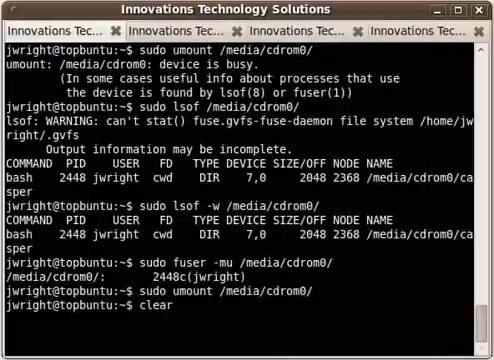
key(Return)
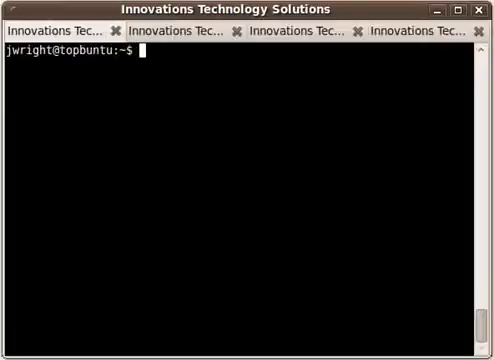
- Run lsof /lib/libwrap.so.0 to list pulseaudio, chrome and recordmydesktop, then retype it
text(lsof)
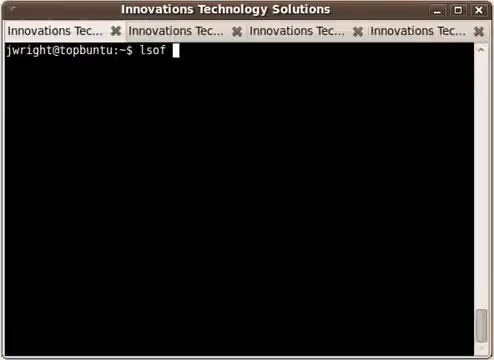
text(/lib/lib)
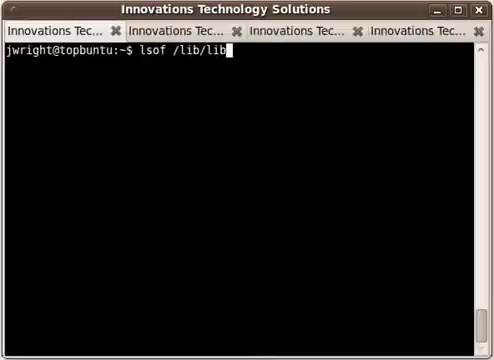
text(wrap.so.0)
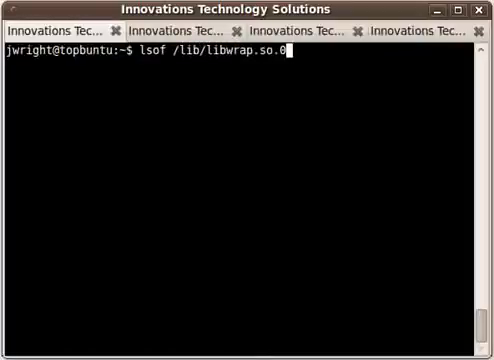
key(Return)
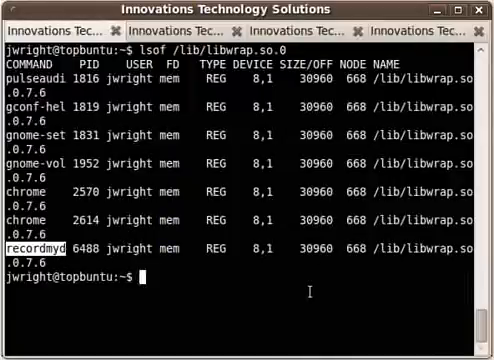
text(lsof /lib/libwrap.so.0)
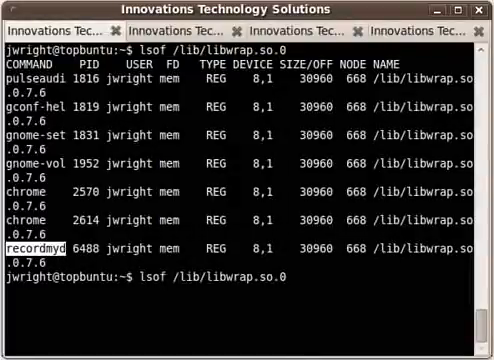
- Extend the command to lsof -i TCP /lib/libwrap.so.0, showing chrome's established https connections
text(-i)
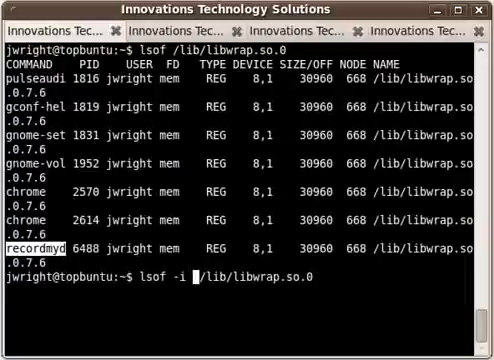
text(TC)
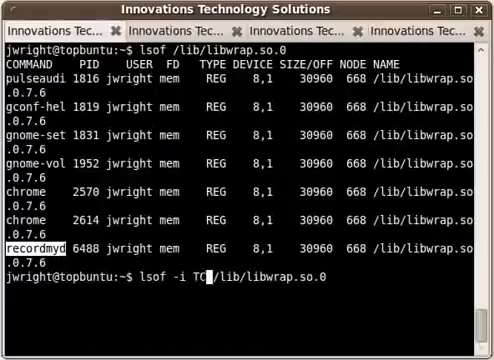
text(P)
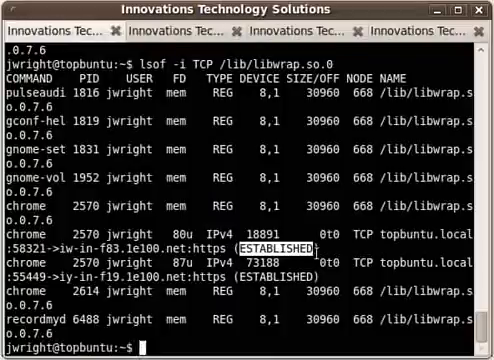
text(clea)
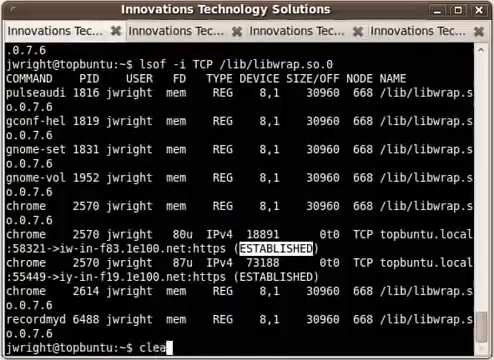
- Clear the screen and run touch /tmp/testfile.txt to create the empty file
key(Return)
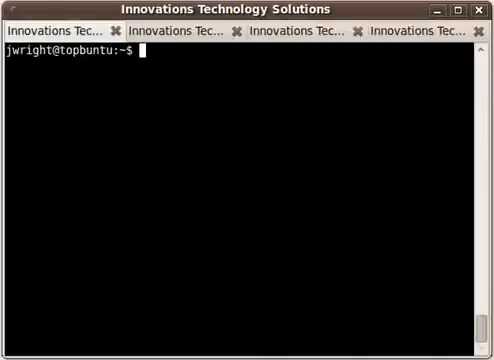
text(touch /t)
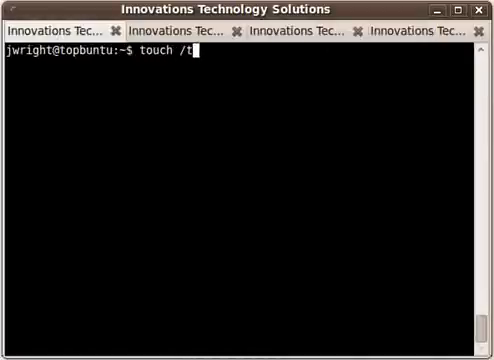
text(mp/test)
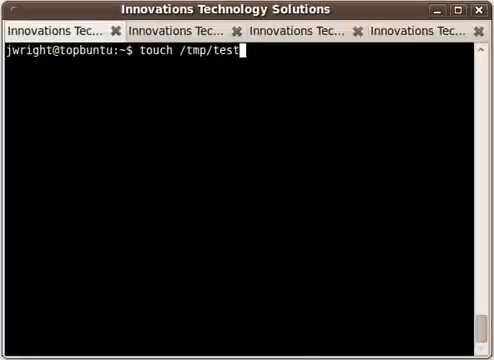
text(file.txt)
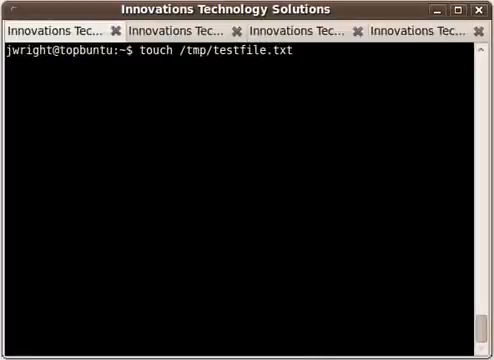
key(Return)
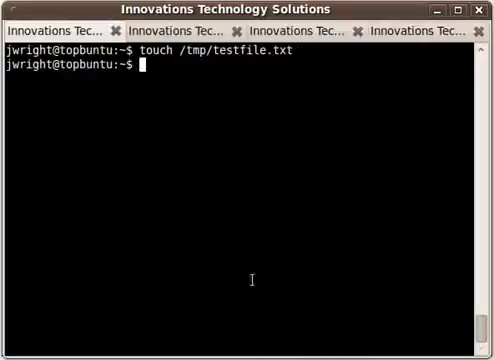
mouse_move(325, 38)
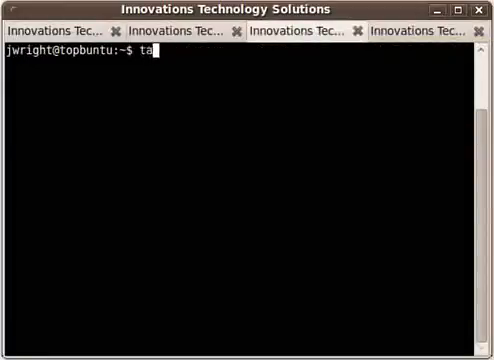
- Start tail -f /tmp/testfile.txt in the third tab
text(il -f /tmp)
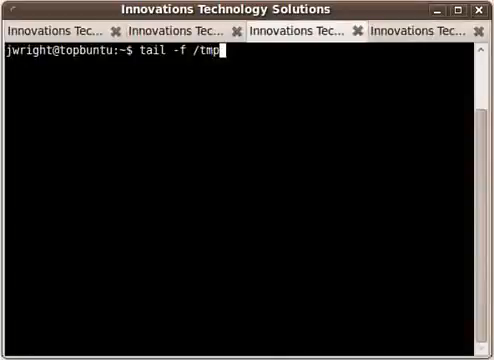
text(test)
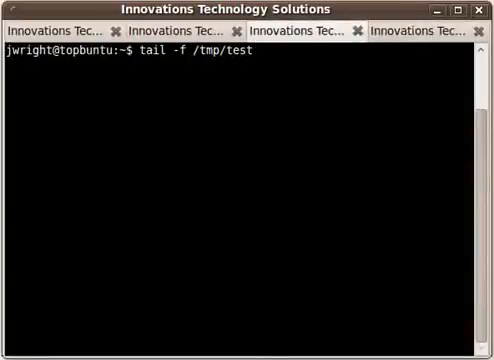
text(file.txt)
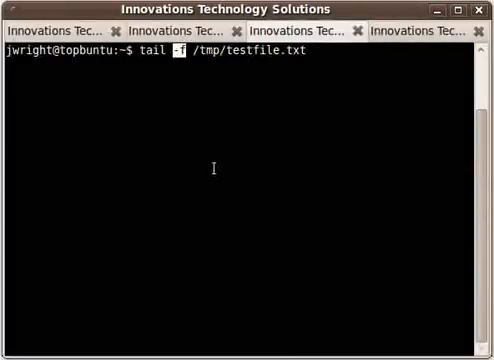
mouse_move(312, 57)
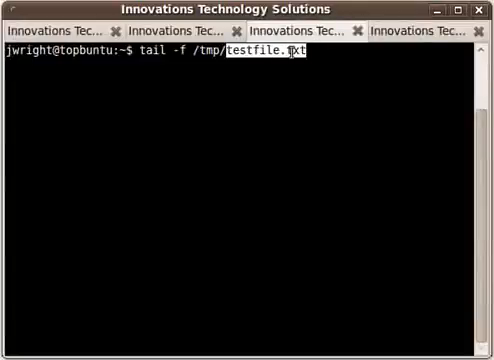
key(Return)
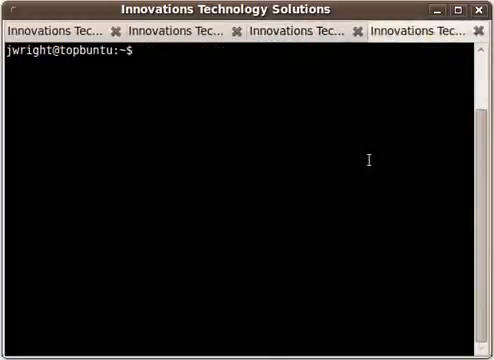
- Type tail -f /tmp/testfile.txt again in the fourth tab
text(tail -f)
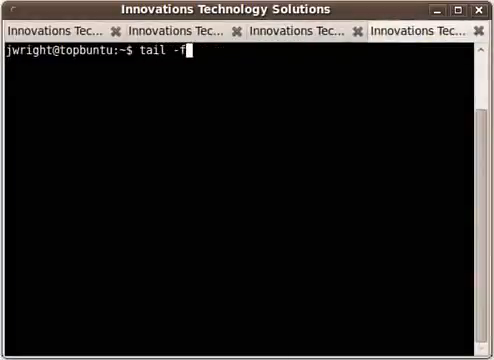
text(/tm)
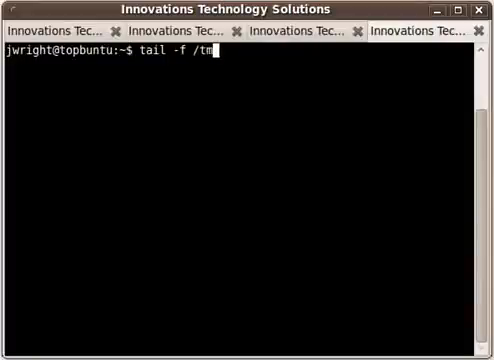
text(p/testfile.txt)
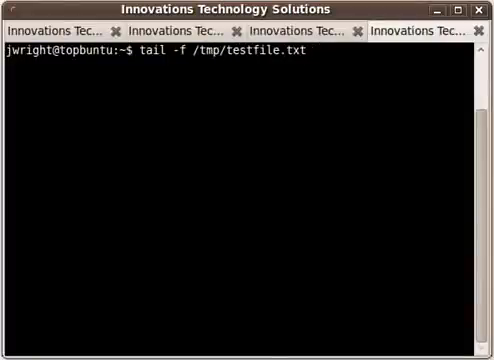
mouse_move(398, 57)
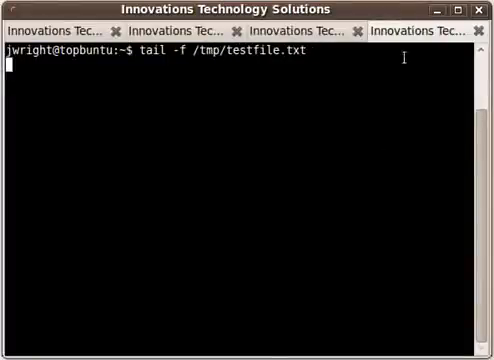